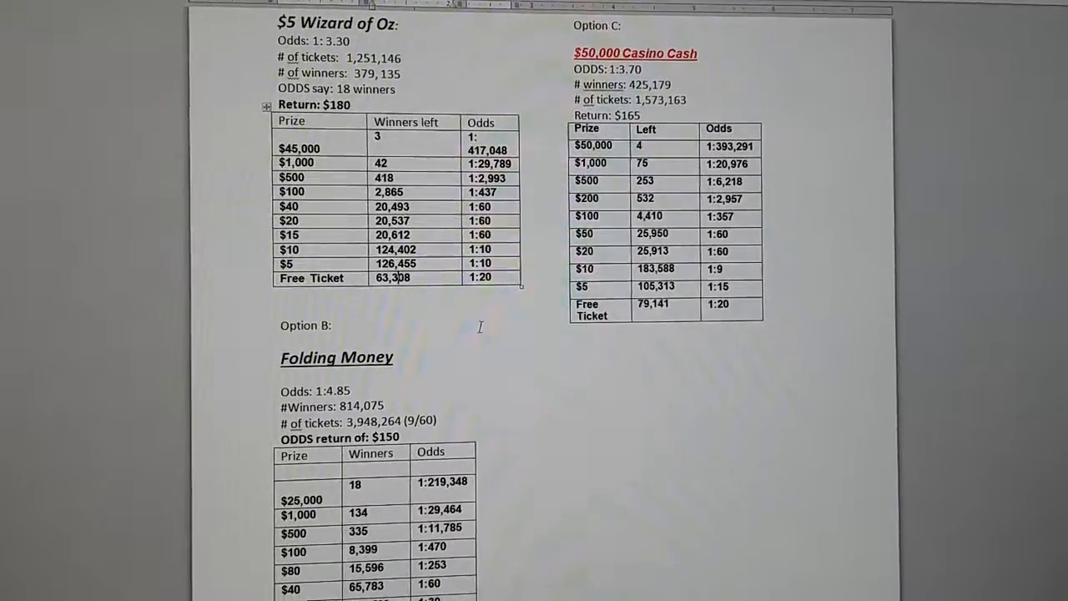
{"action": "scroll", "scroll_direction": "down", "scroll_amount": 3}
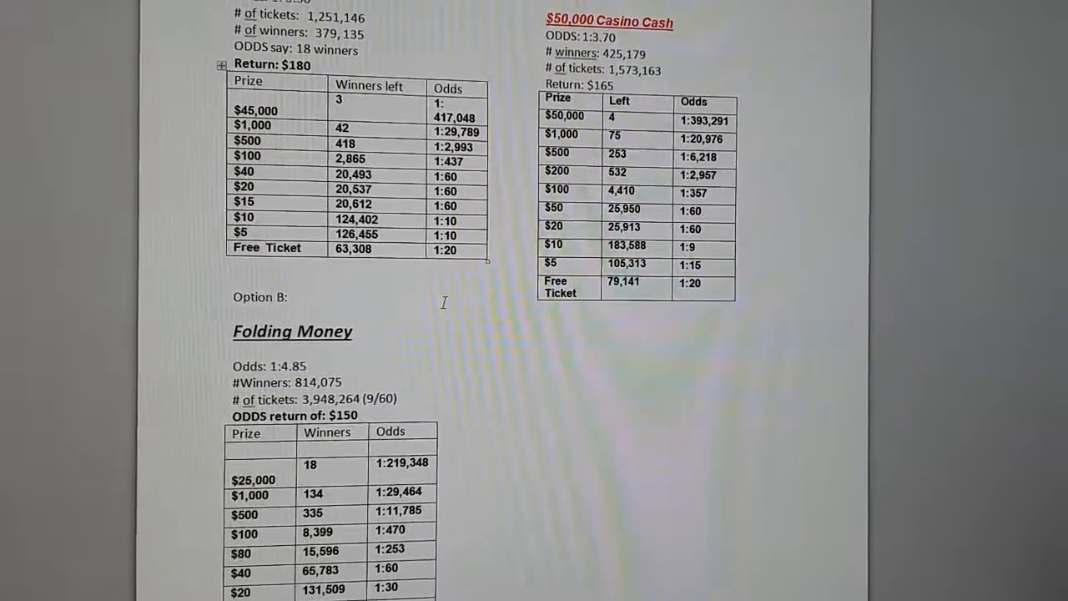
{"action": "scroll", "scroll_direction": "down", "scroll_amount": 3}
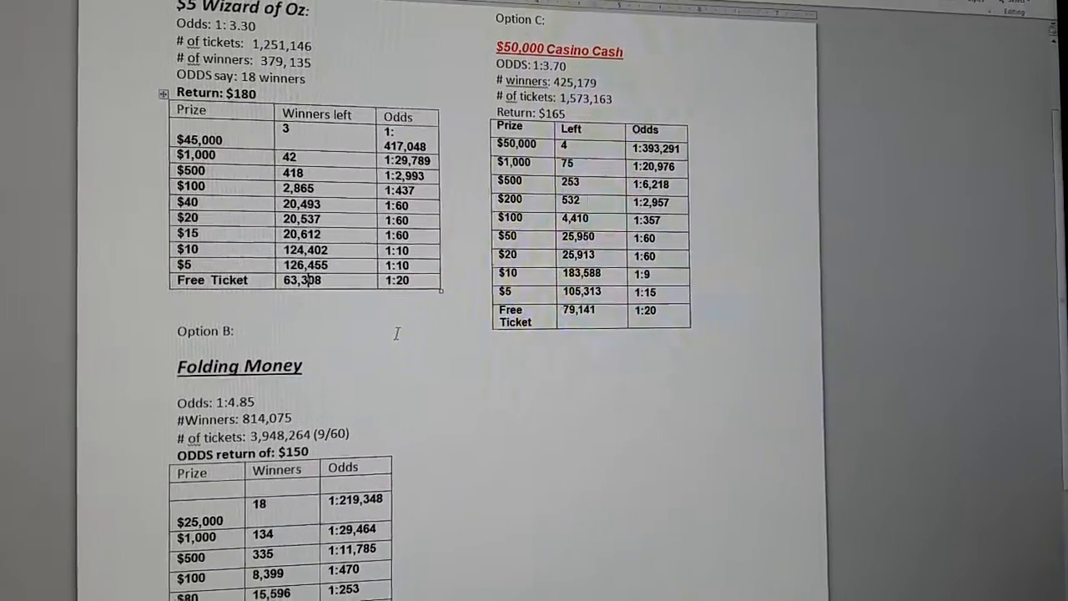
{"action": "scroll", "scroll_direction": "down", "scroll_amount": 3}
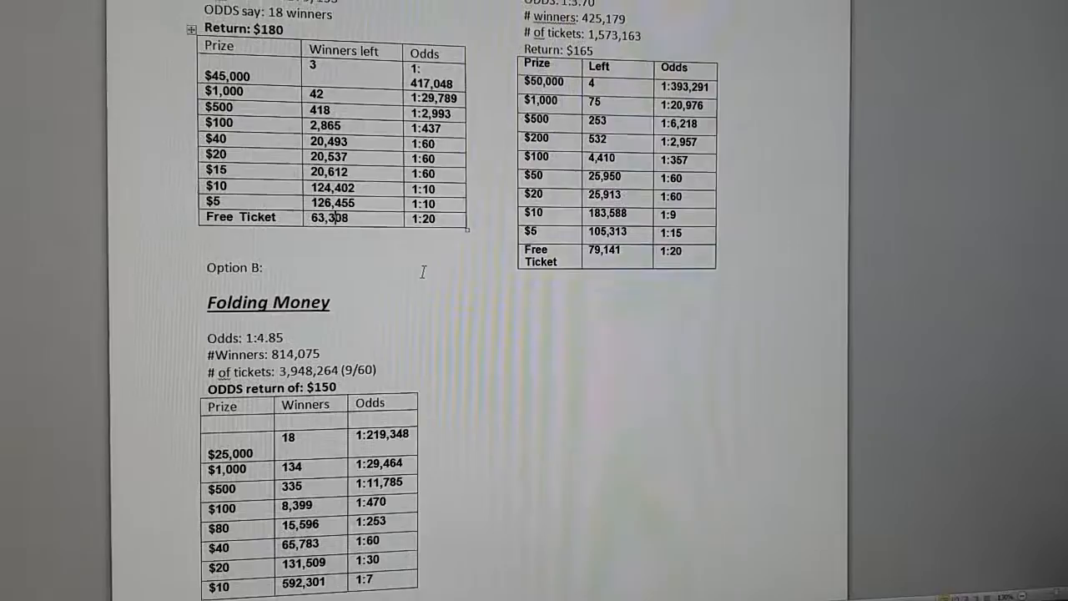